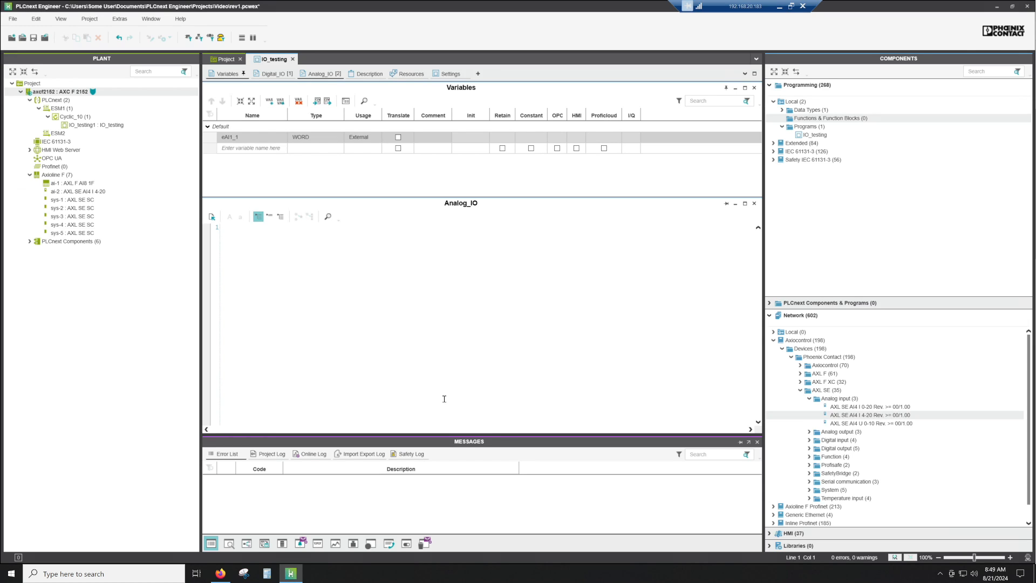
# - Add a new function named AIscaling under Functions & Function Blocks and open it
pyautogui.click(232, 227)
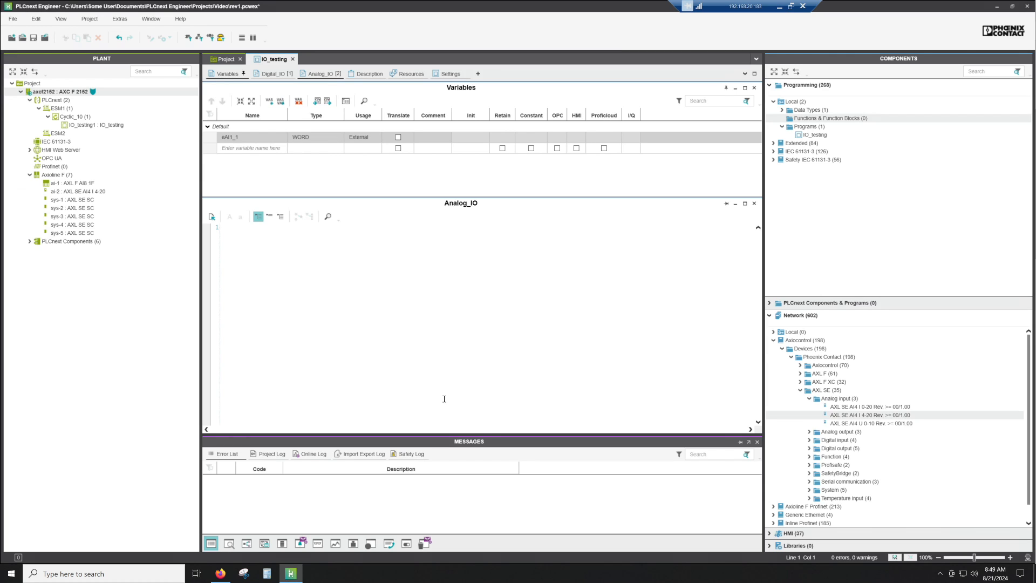
pyautogui.click(229, 227)
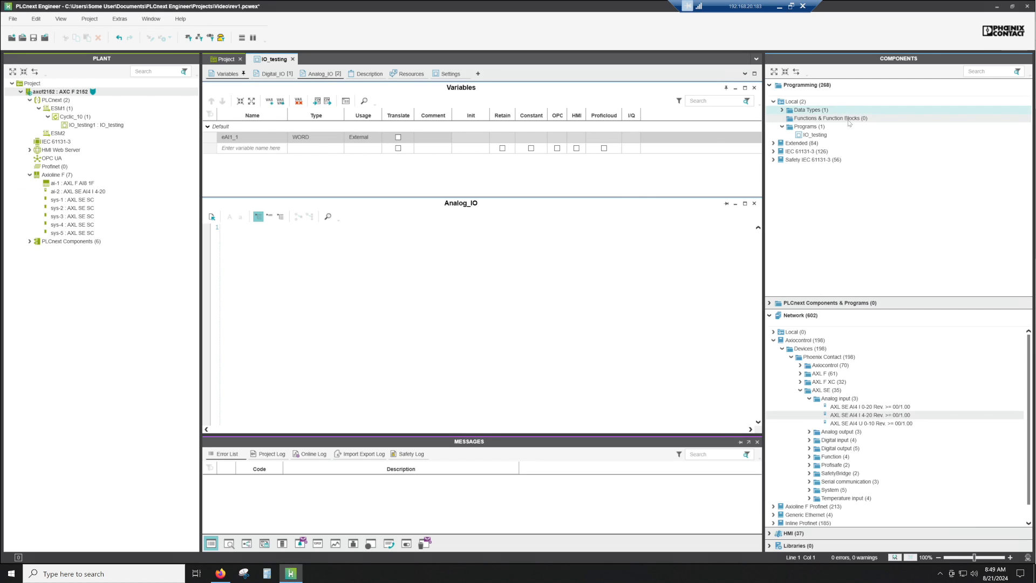
pyautogui.rightClick(831, 118)
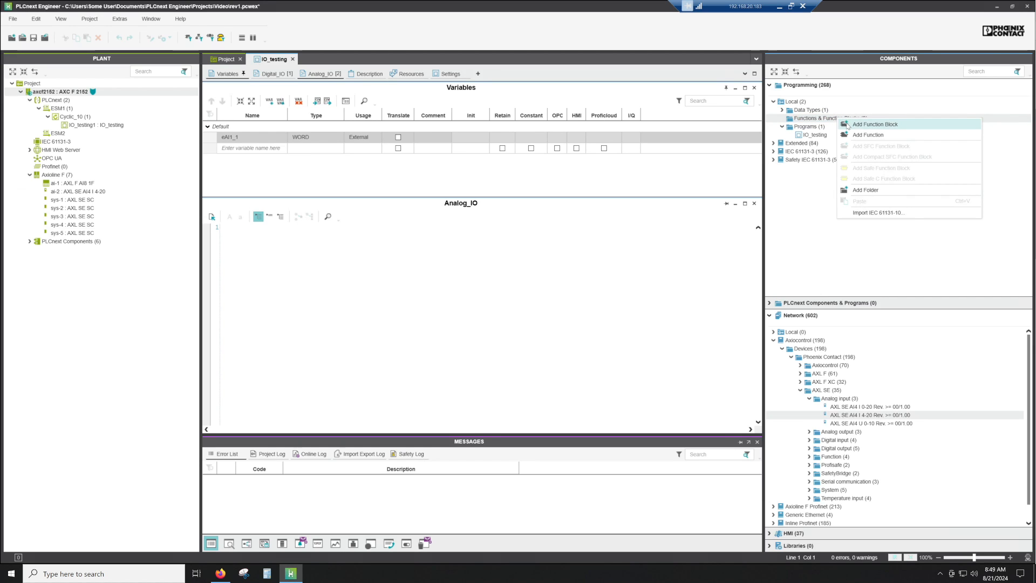
pyautogui.click(868, 134)
pyautogui.write('AIscaling')
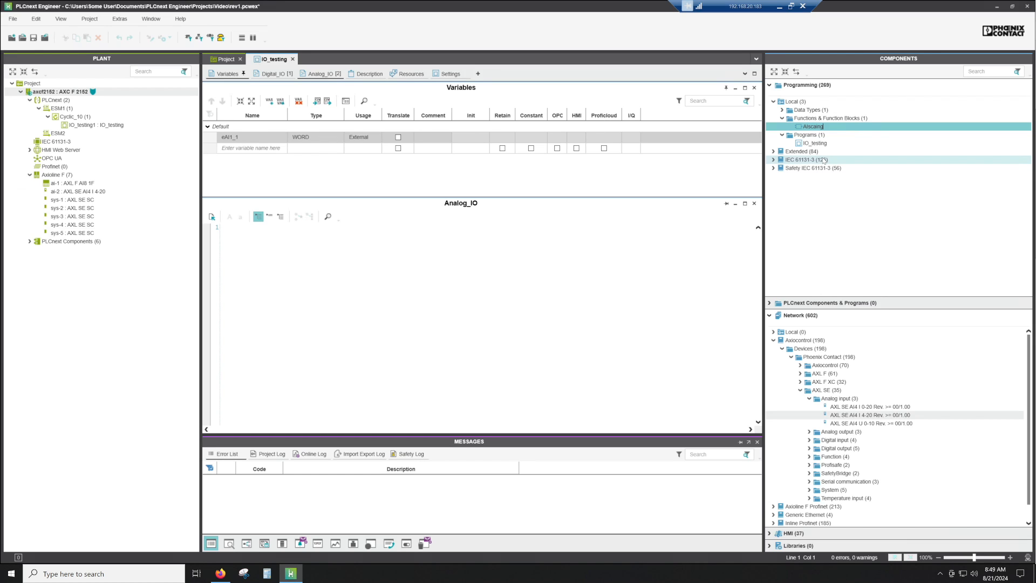
pyautogui.doubleClick(812, 126)
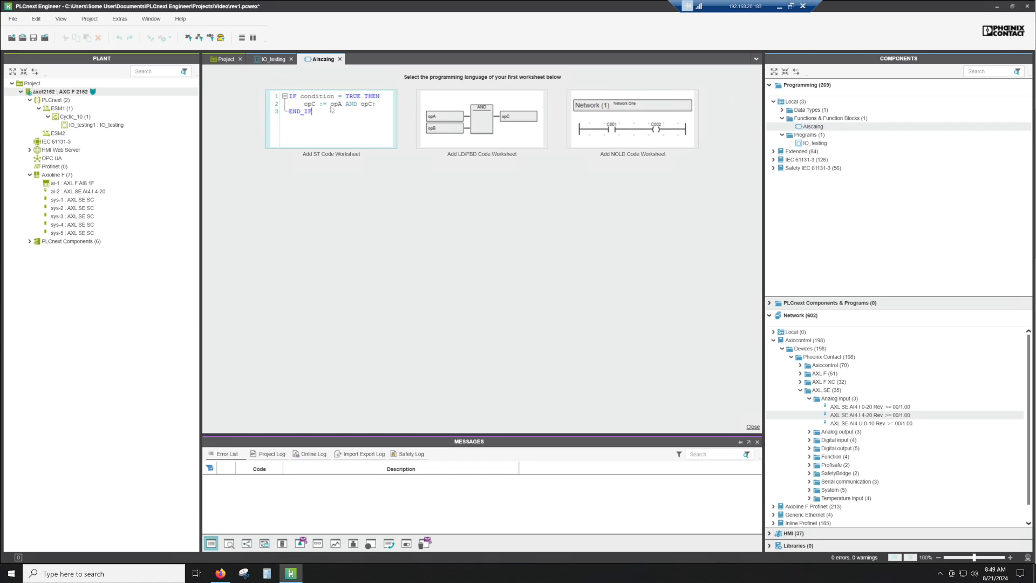
# - Add an ST code worksheet to AIscaling and shrink the Variables table to enlarge the code area
pyautogui.click(331, 119)
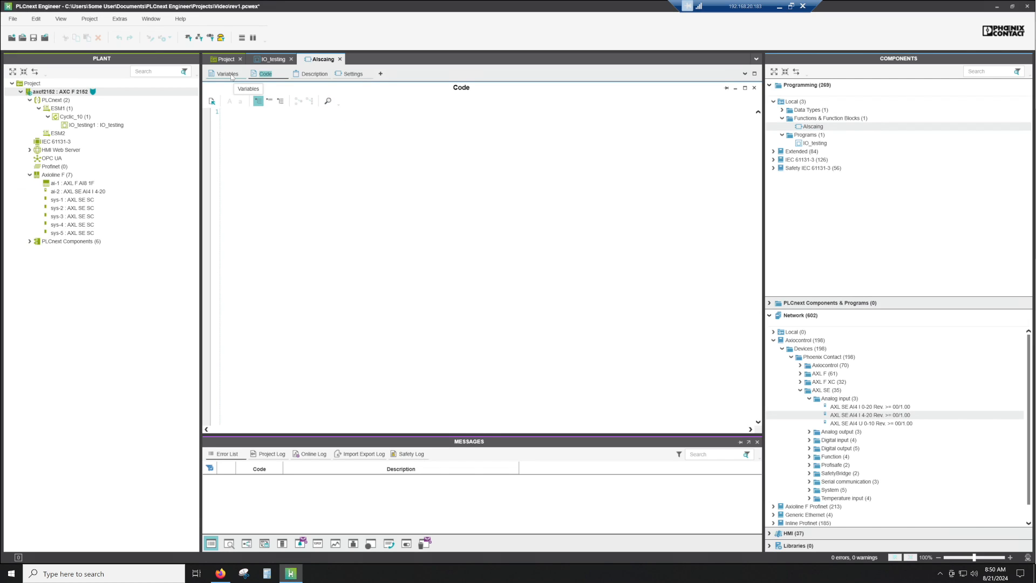
pyautogui.click(226, 73)
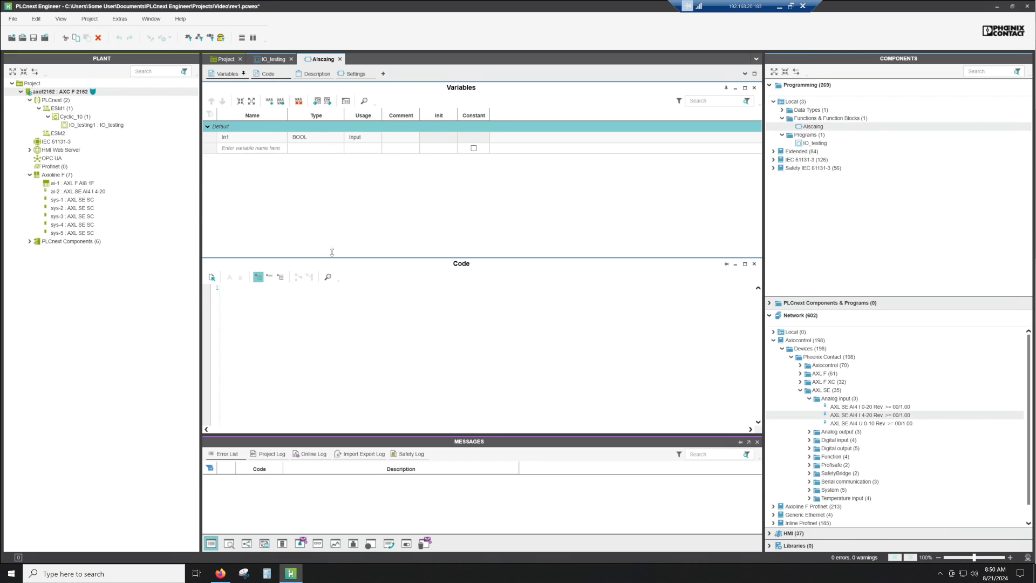
pyautogui.moveTo(332, 251); pyautogui.dragTo(332, 198)
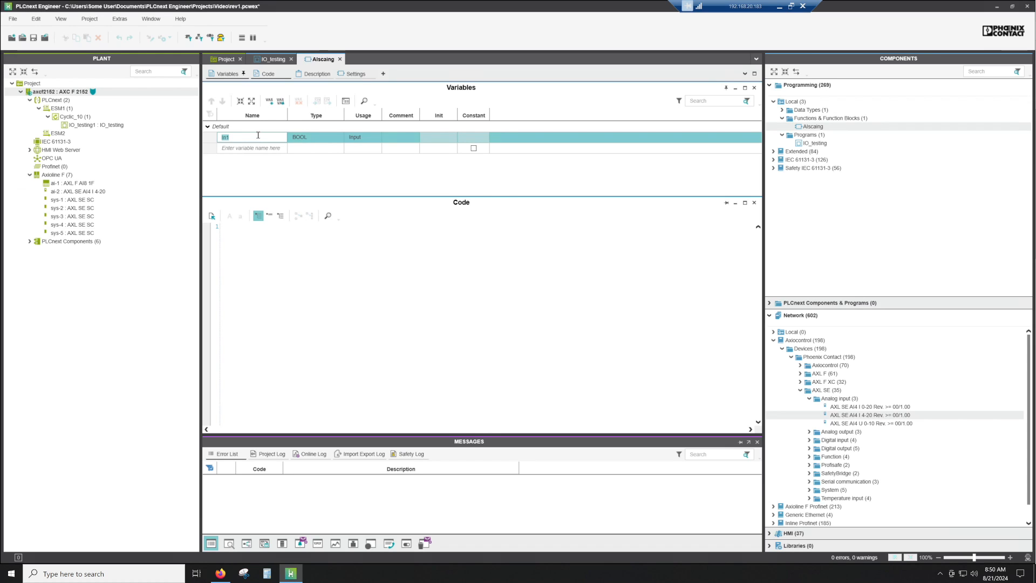
# - Declare input variables wAI_input as WORD, and rLow_scale and rHigh_scale as REAL
pyautogui.write('wAI_input')
pyautogui.click(316, 137)
pyautogui.write('WORD')
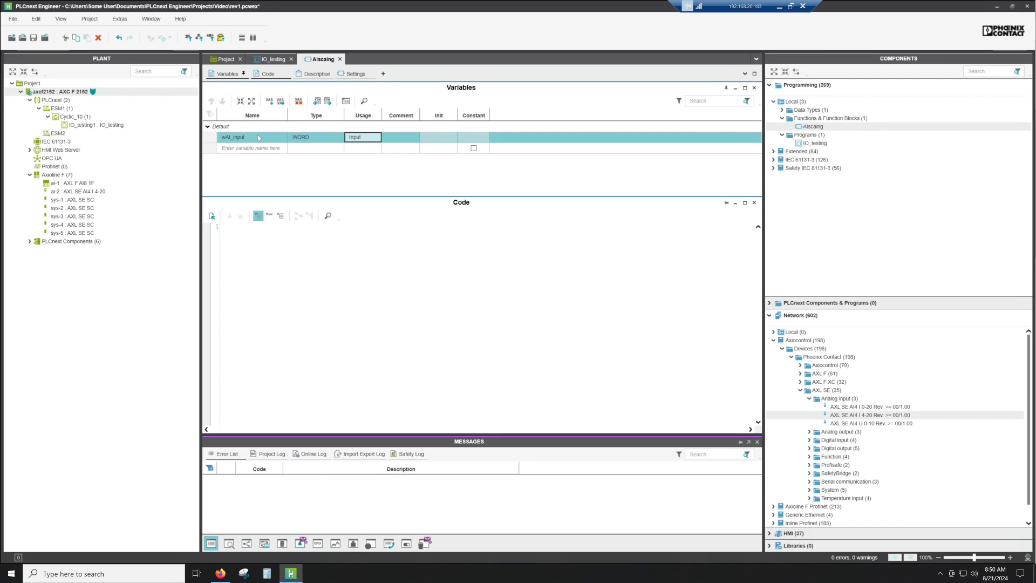
pyautogui.click(251, 148)
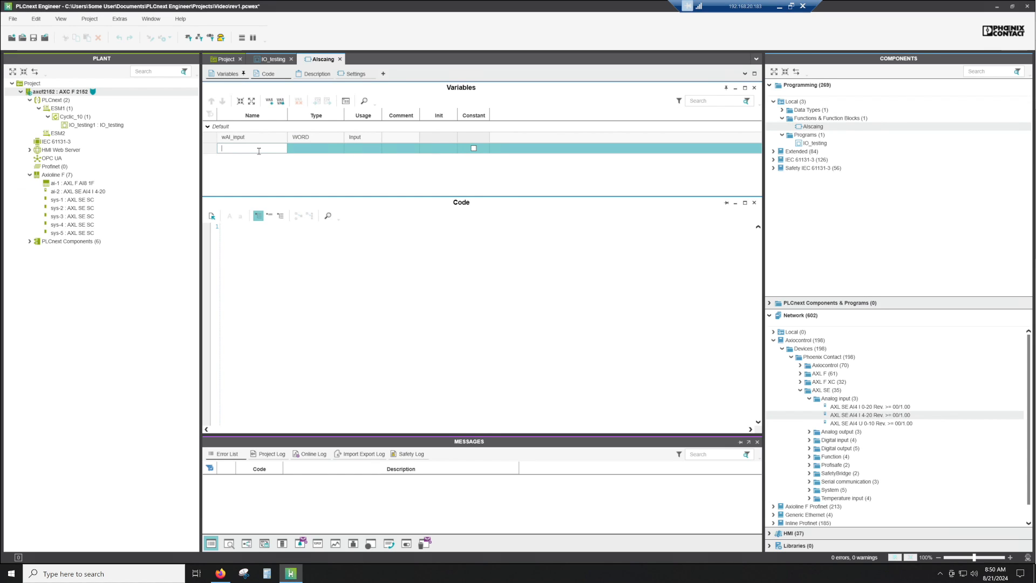
pyautogui.write('r')
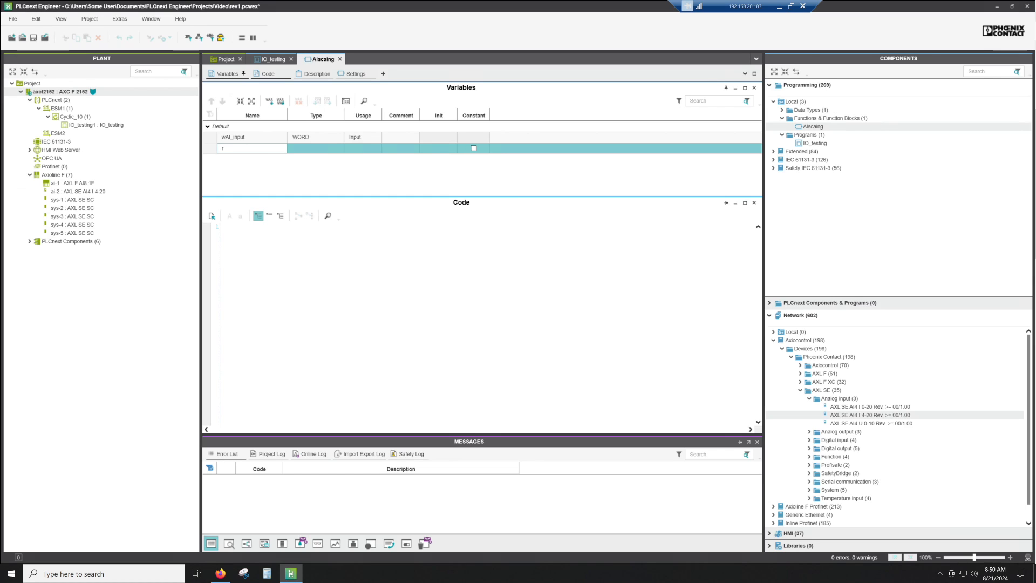
pyautogui.write('Low_scale')
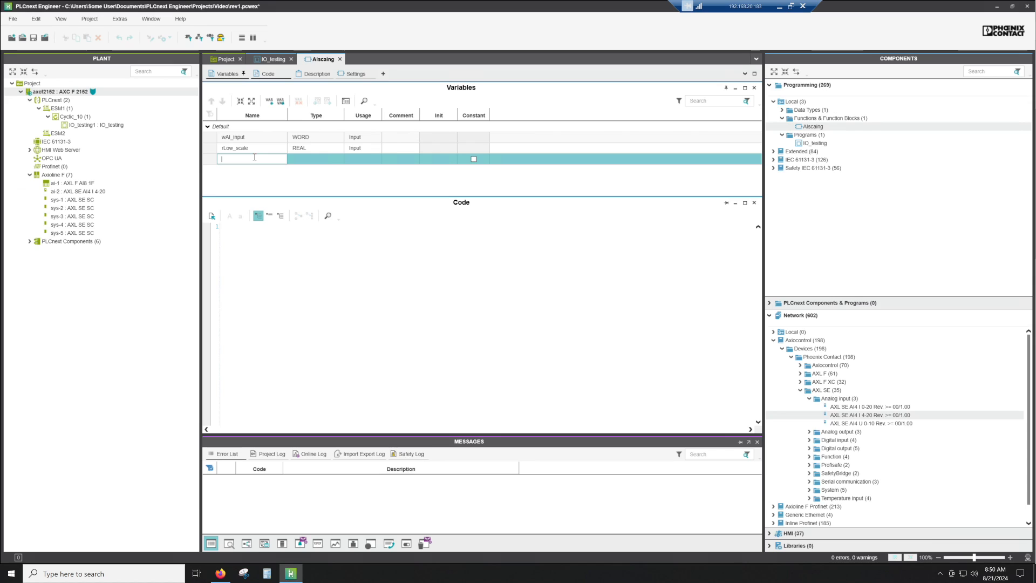
pyautogui.write('rHigh_scale')
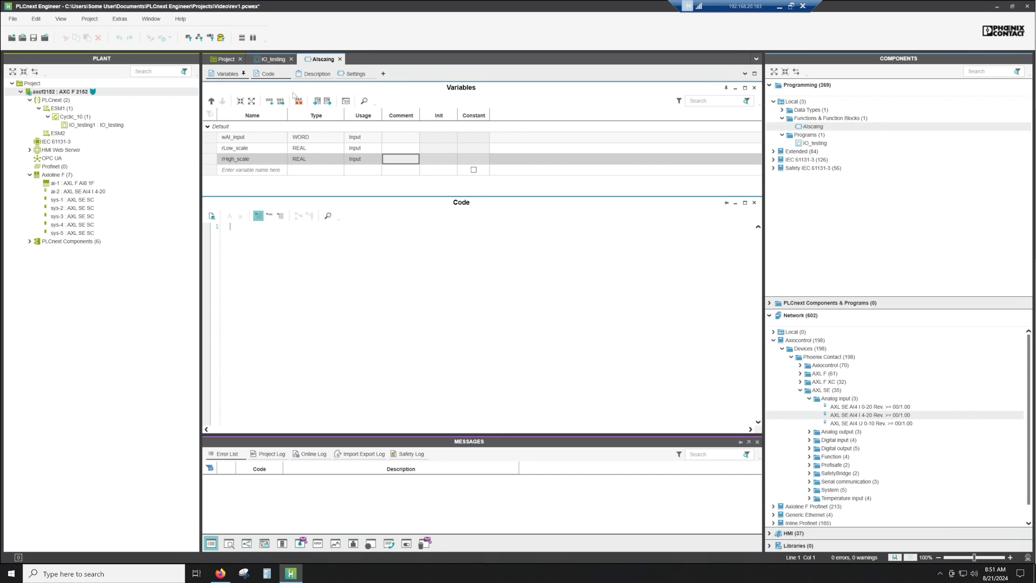
pyautogui.moveTo(246, 237)
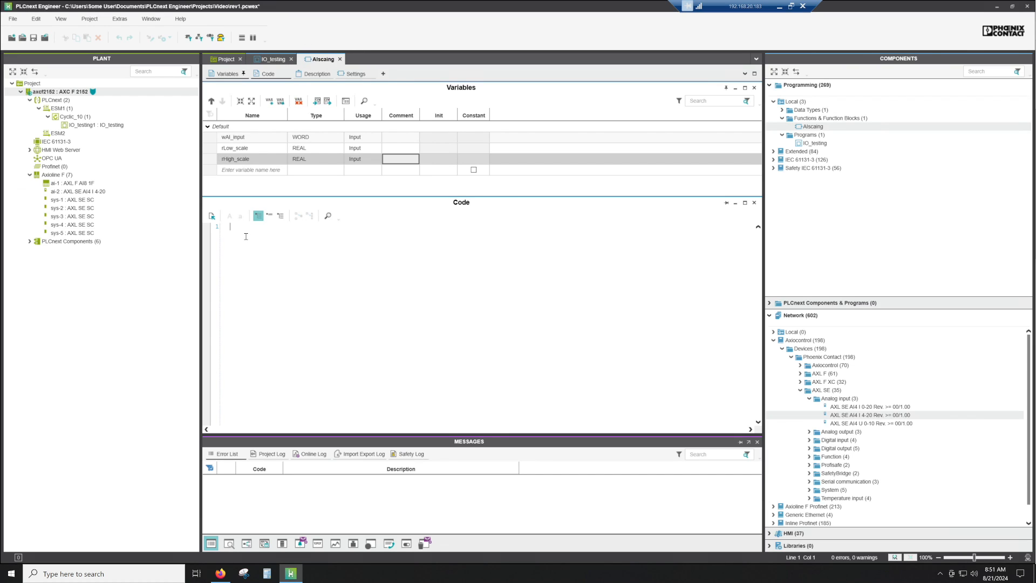
# - Begin the formula: AIscaling := TO_REAL(TO_INT(wAI_input))/30000
pyautogui.write('Als')
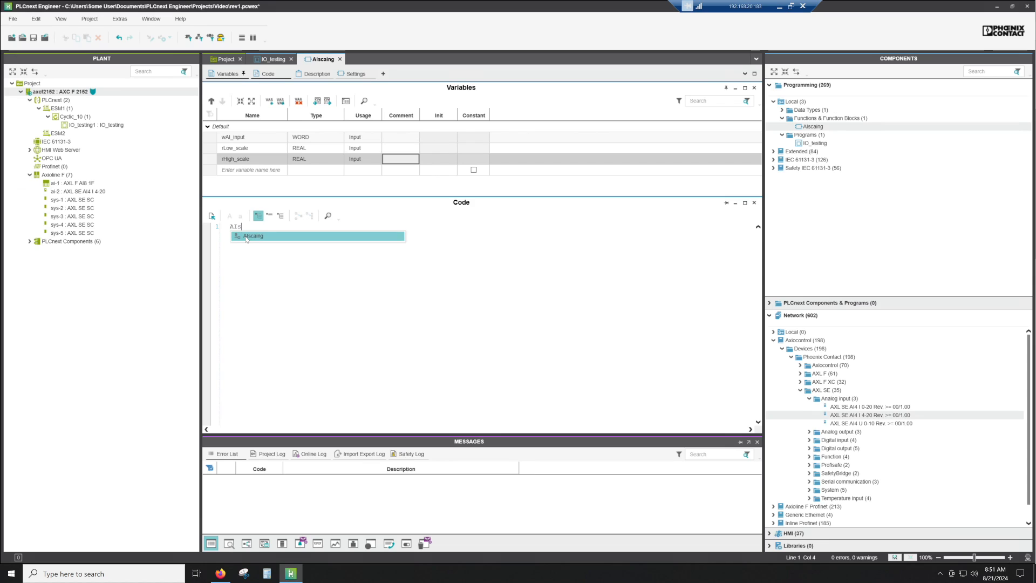
pyautogui.write('scaling')
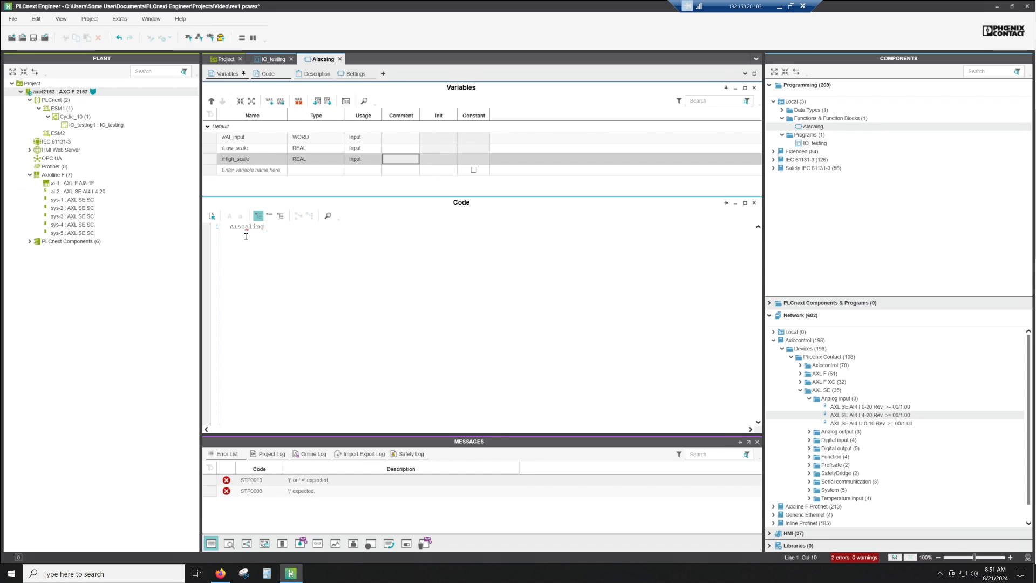
pyautogui.write(':=')
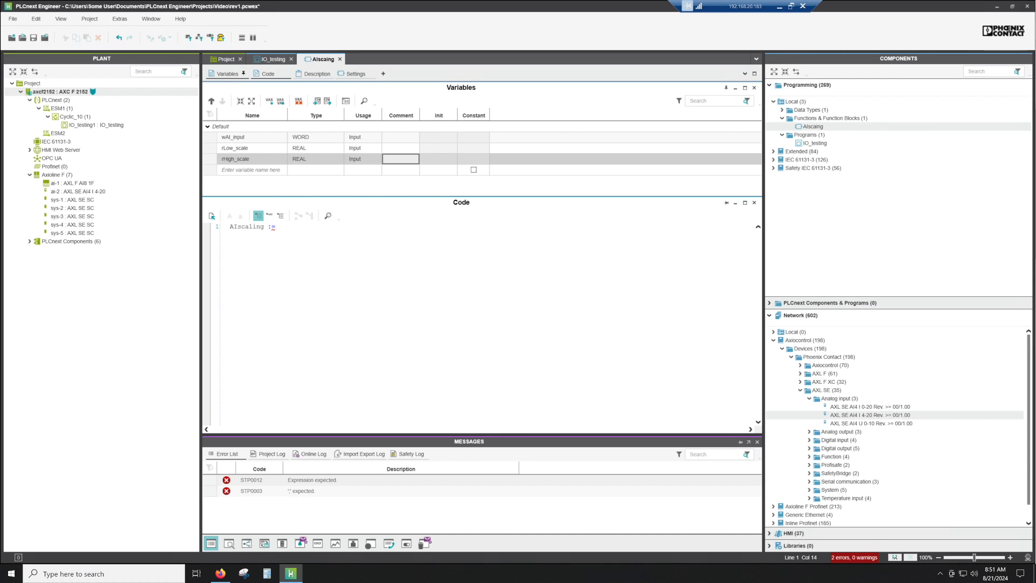
pyautogui.write('TO_REAL(')
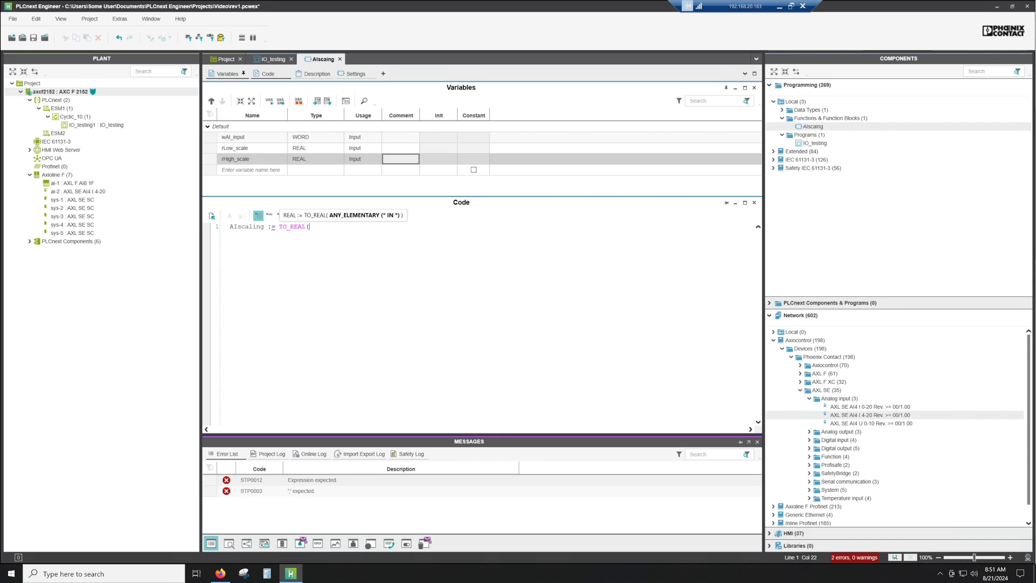
pyautogui.write('TO_INT')
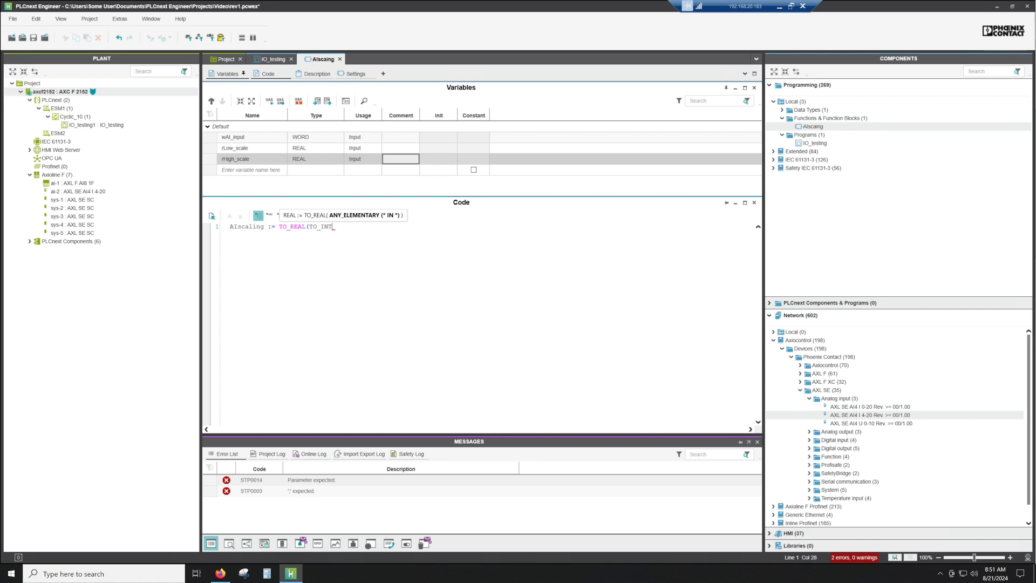
pyautogui.write('(')
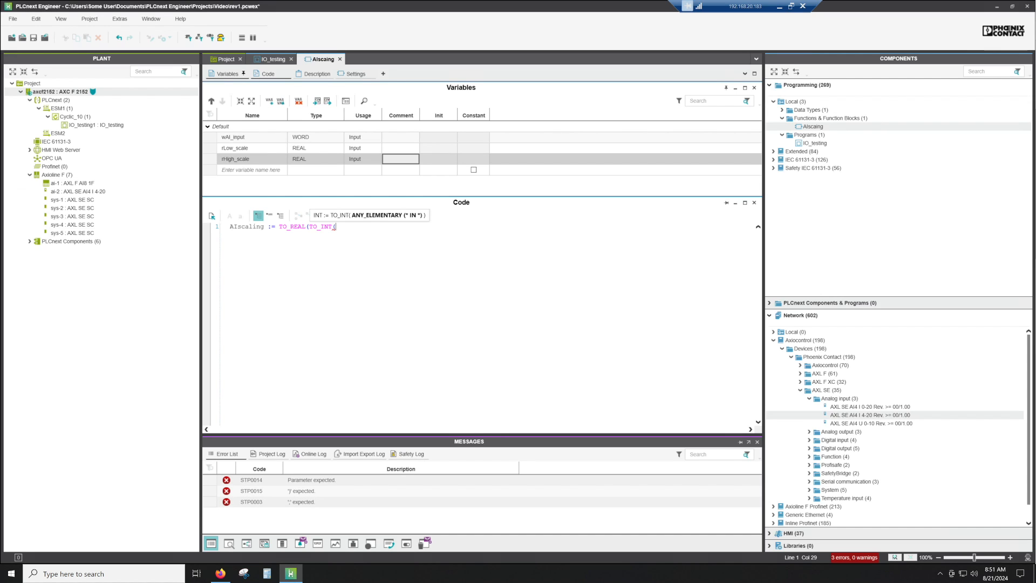
pyautogui.write('wAI_input))')
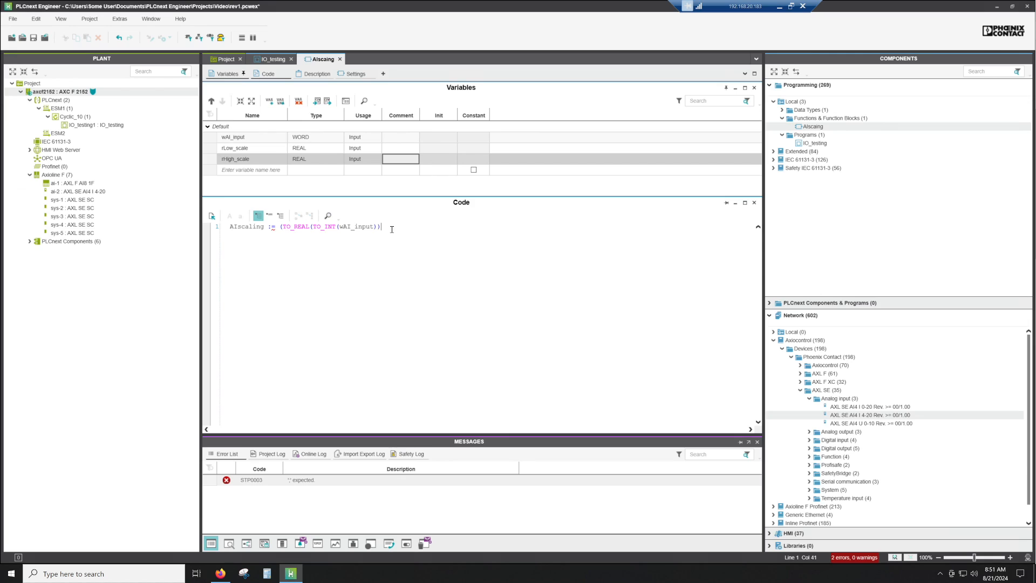
pyautogui.write('/')
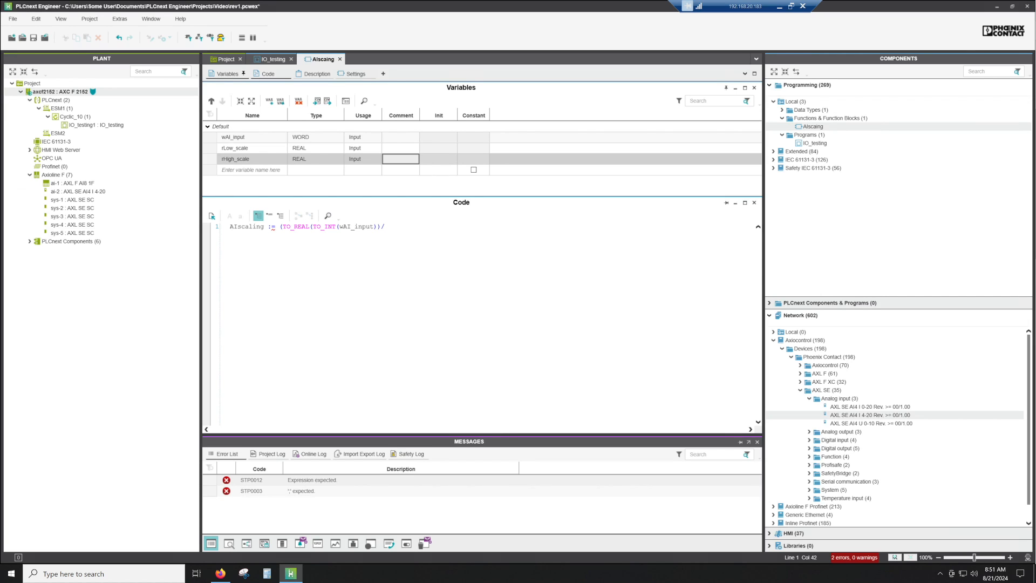
pyautogui.write('30000')
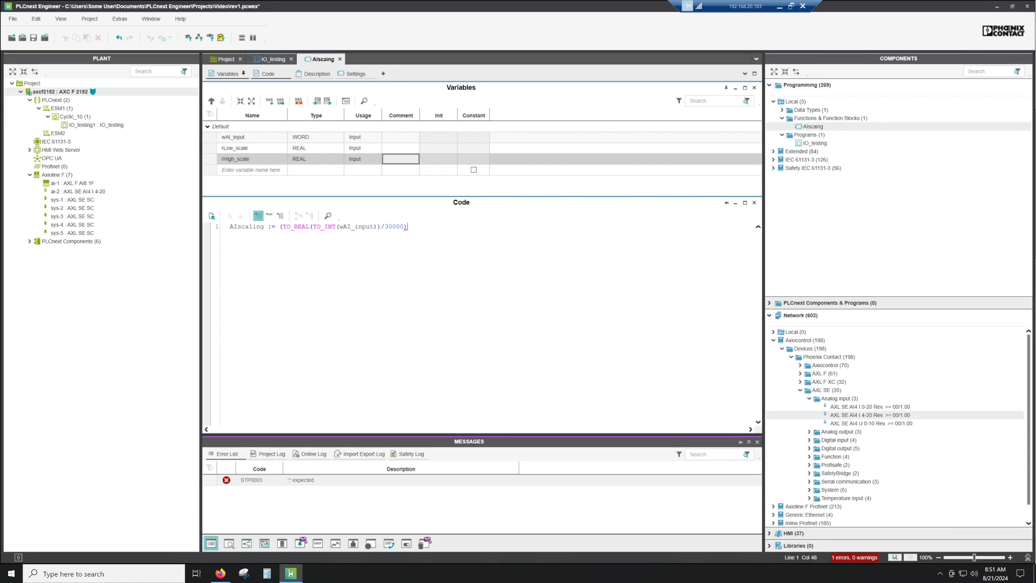
# - Multiply by (rHigh_scale-rLow_scale), then add rLow_scale and end the line with a semicolon
pyautogui.write('*')
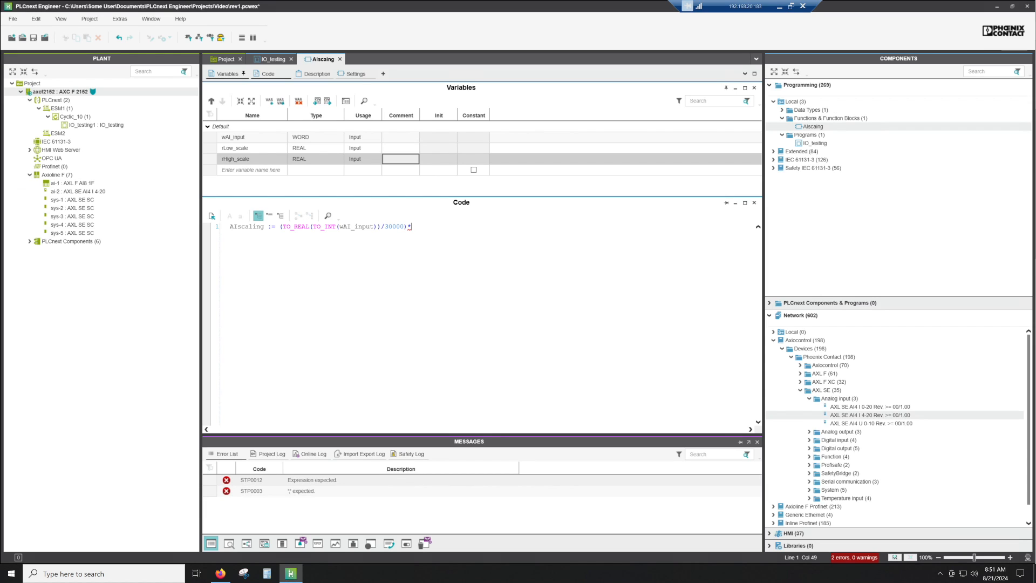
pyautogui.write('(')
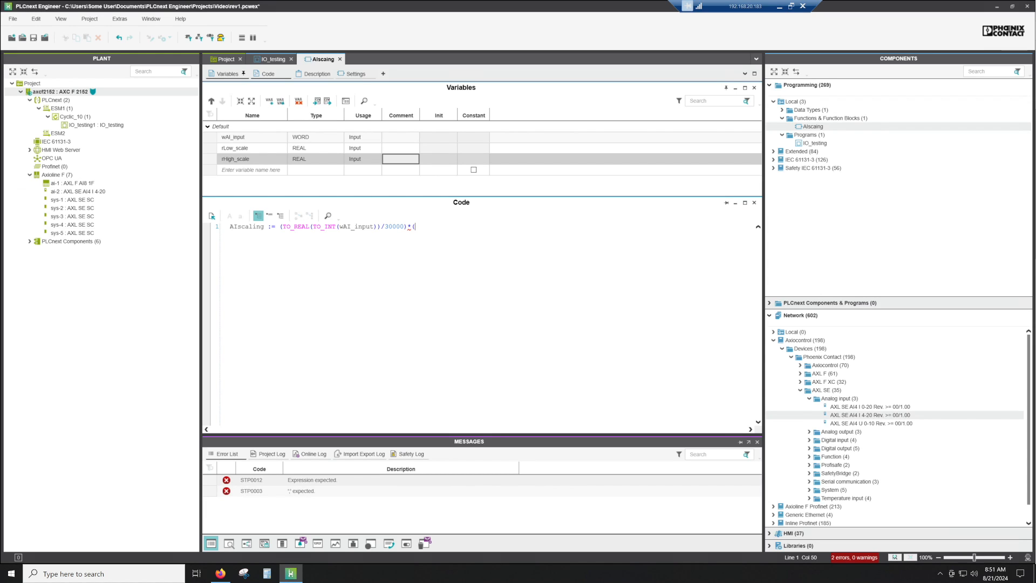
pyautogui.write('rHigh_scale')
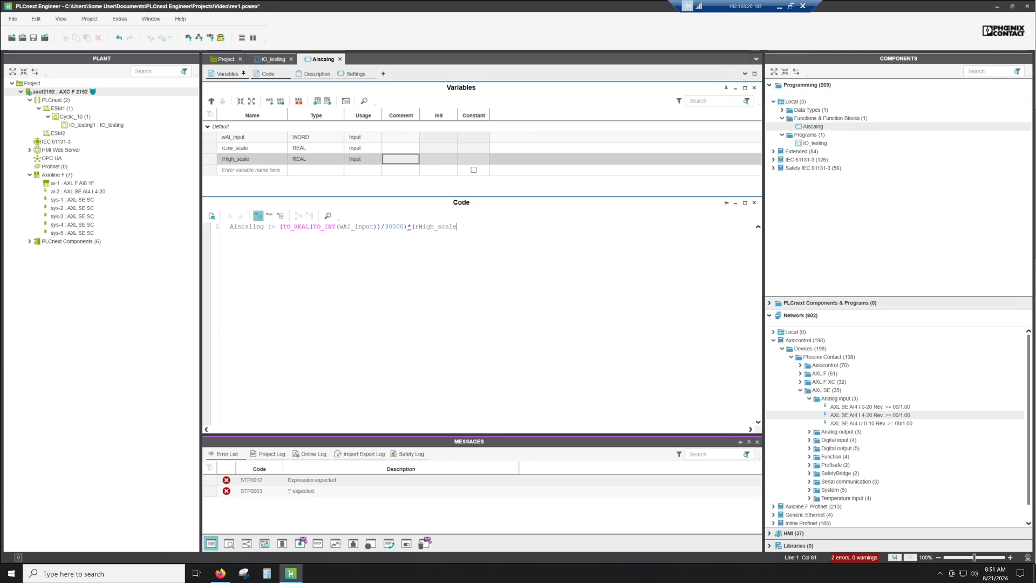
pyautogui.write('-rLow_scale')
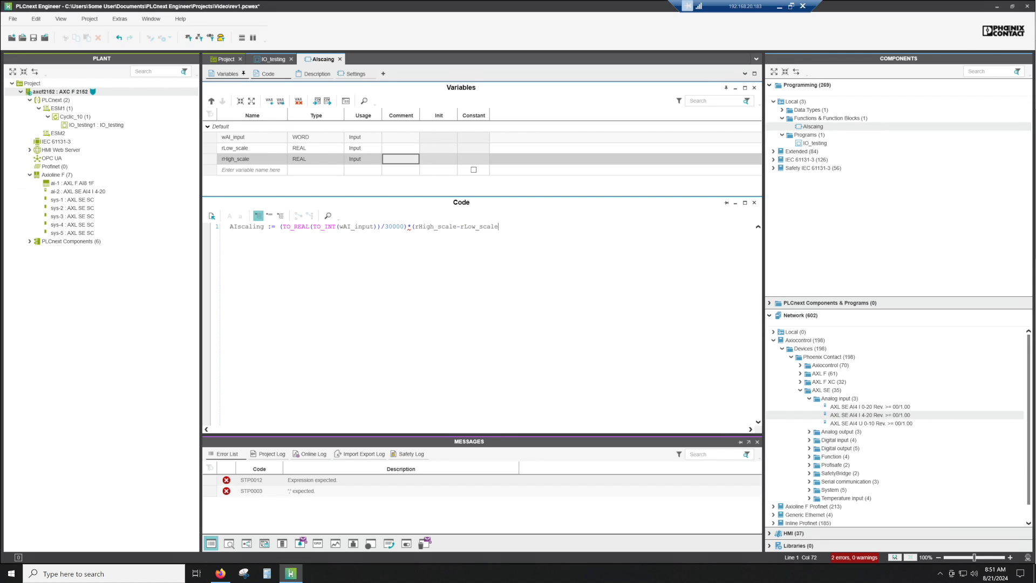
pyautogui.write(')')
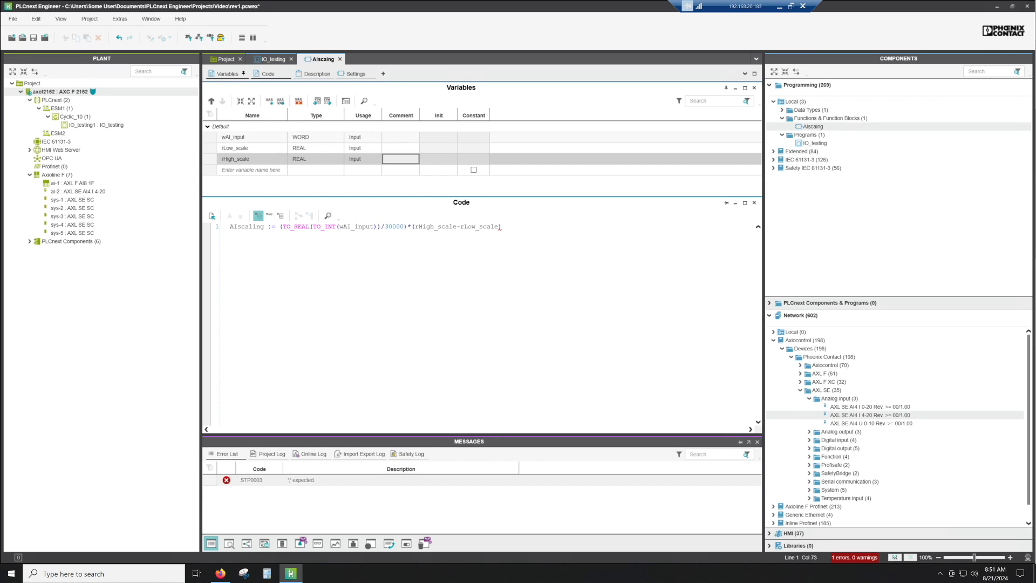
pyautogui.write('+')
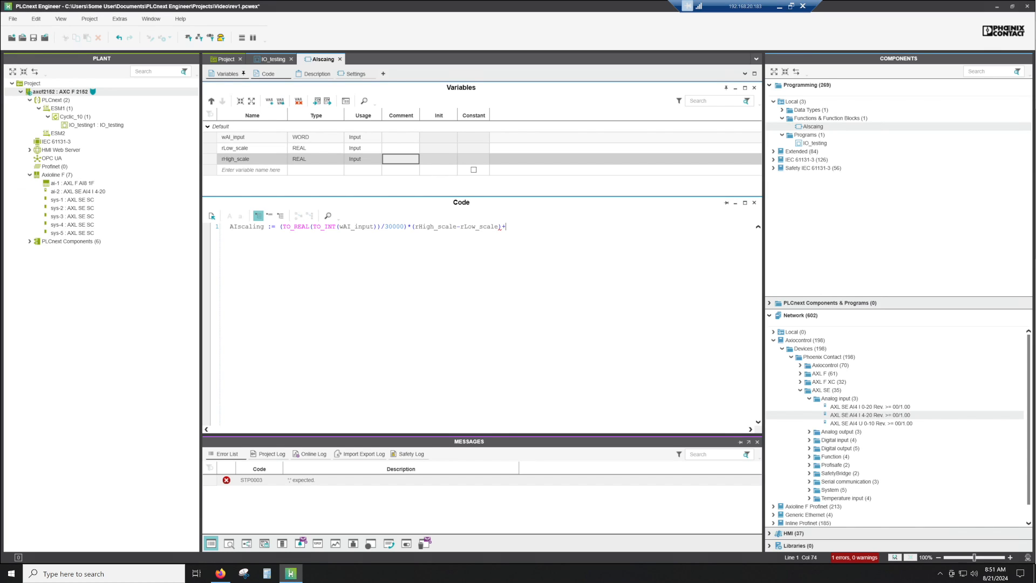
pyautogui.write('lo')
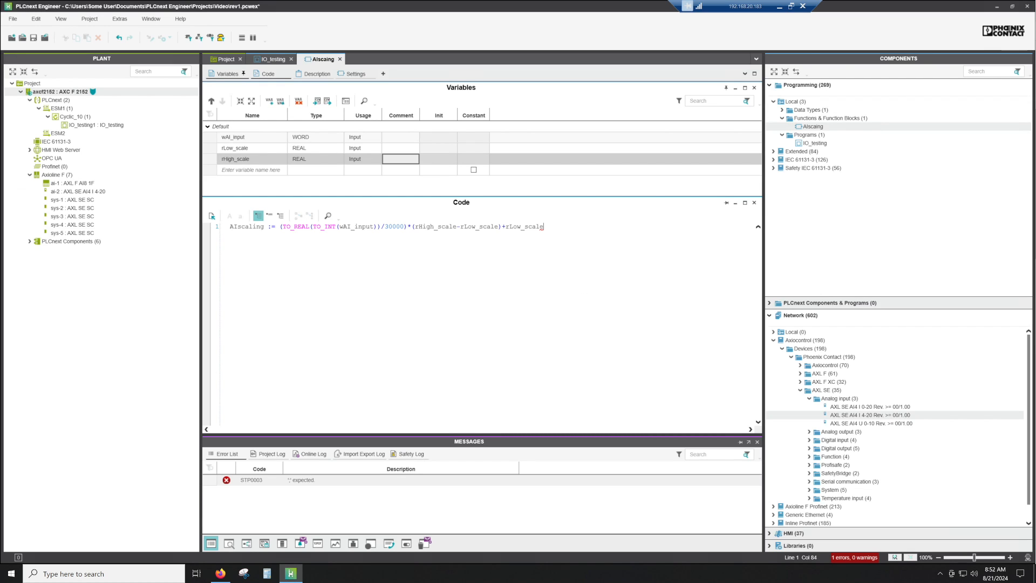
pyautogui.write(';')
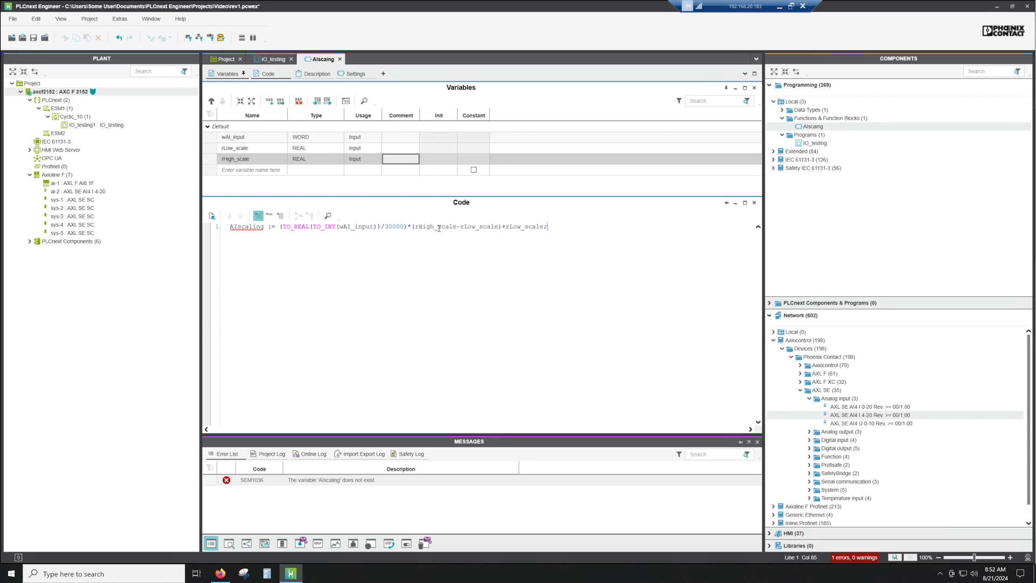
pyautogui.moveTo(438, 226)
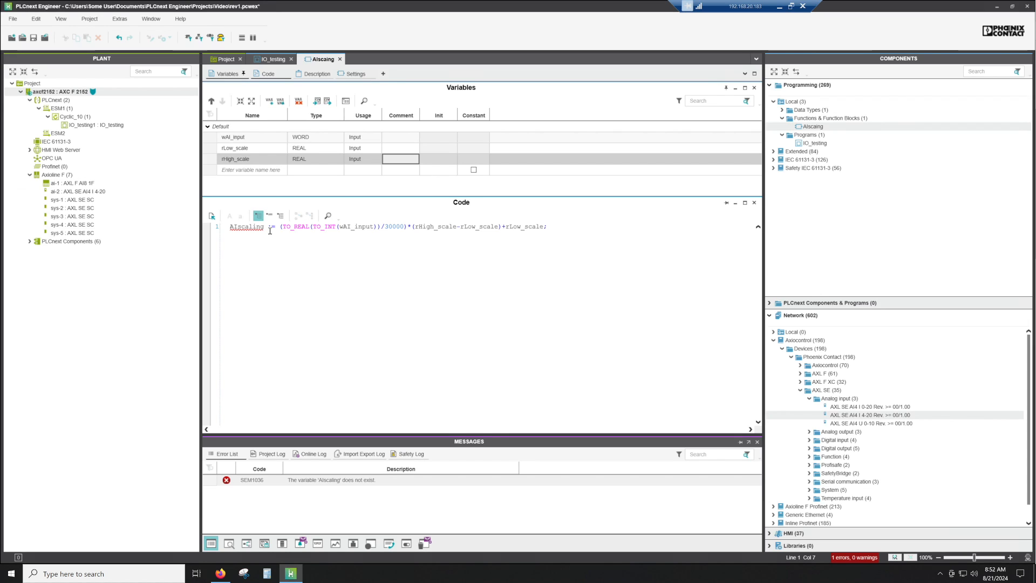
# - Right-click AIscaling in the Components tree, then dismiss the menu to refresh its errors
pyautogui.rightClick(813, 127)
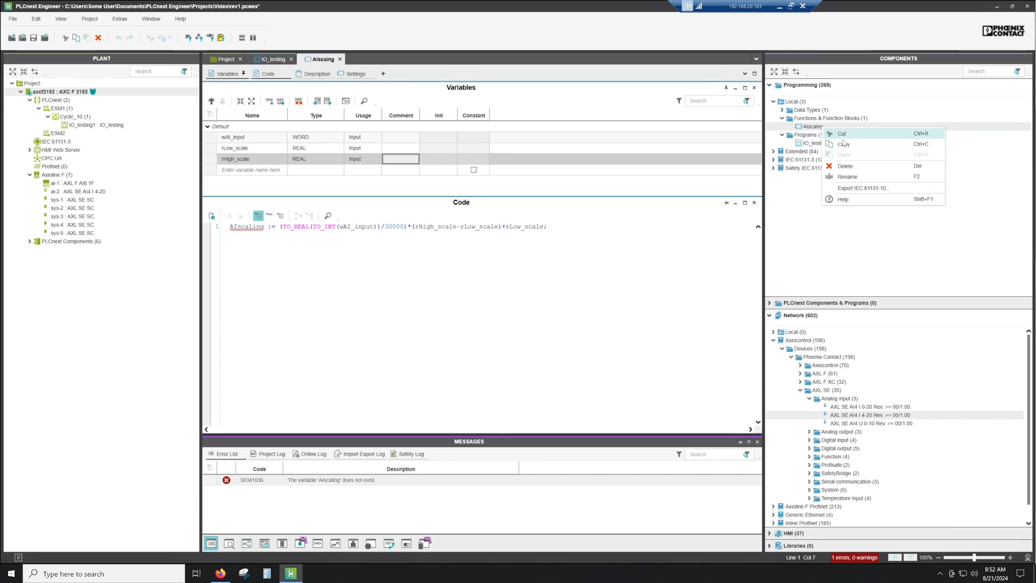
pyautogui.click(813, 126)
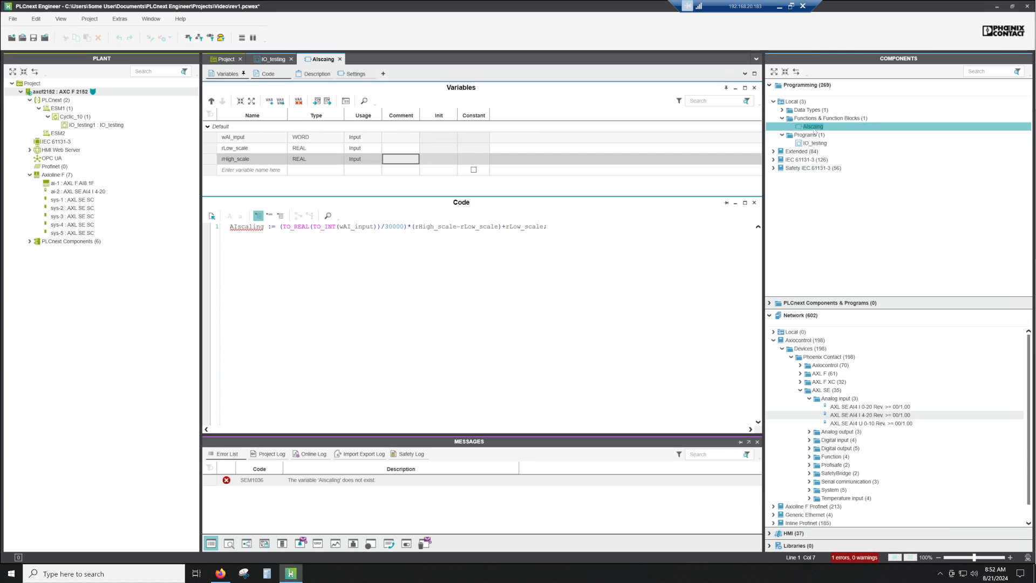
pyautogui.moveTo(814, 126)
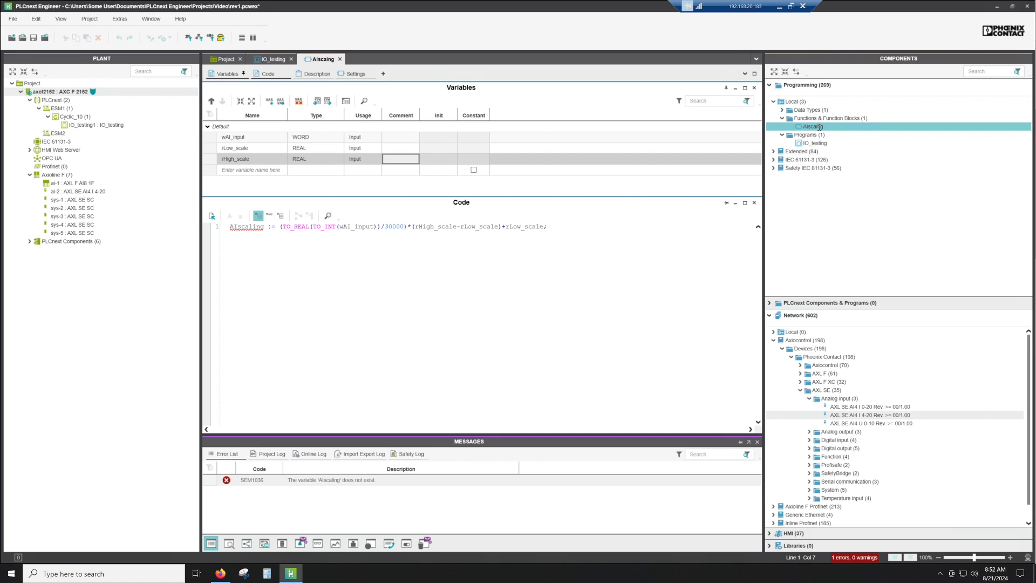
pyautogui.moveTo(837, 129)
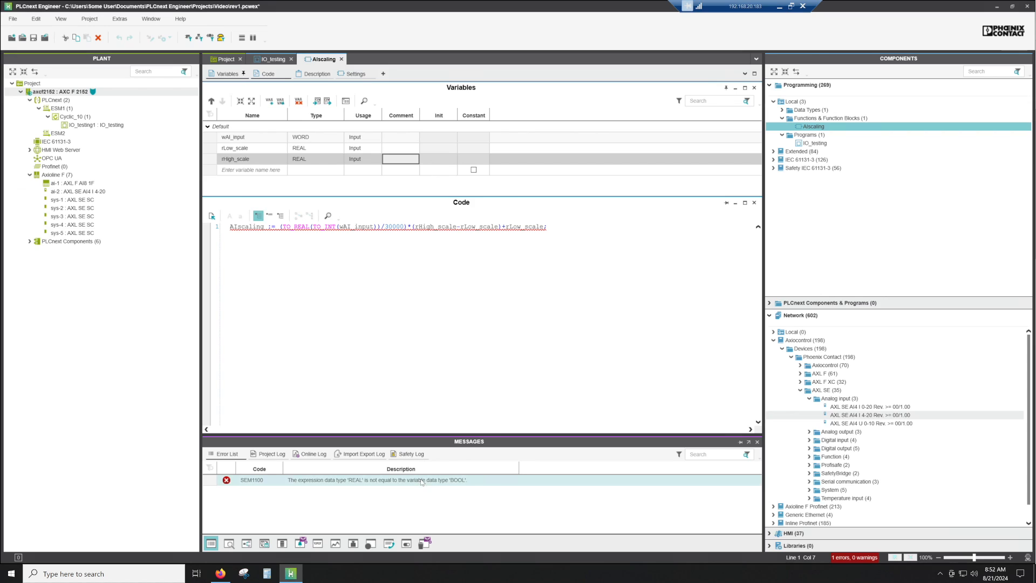
# - Set the AIscaling return type to REAL in Settings, then return to the code
pyautogui.click(355, 73)
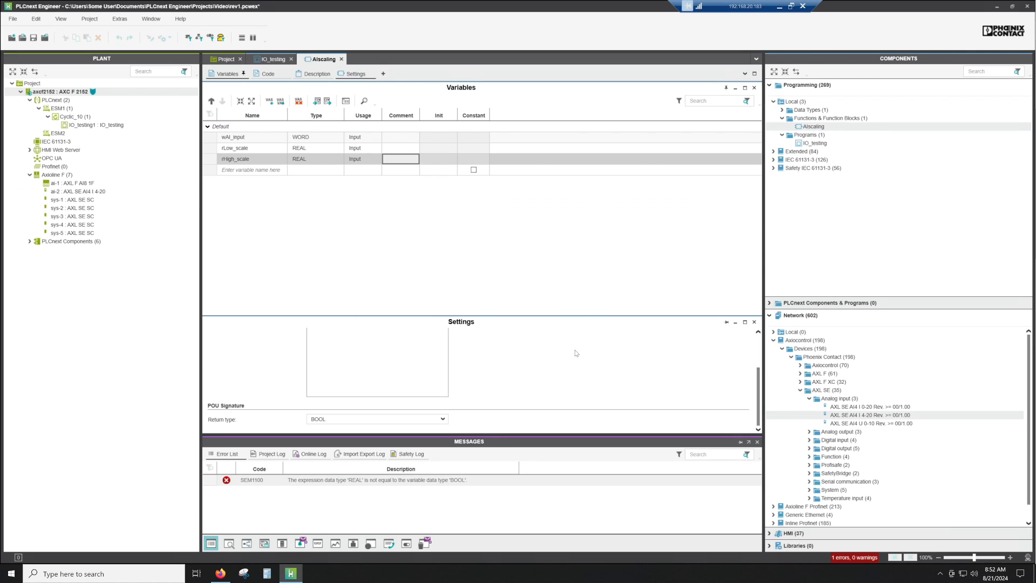
pyautogui.click(376, 420)
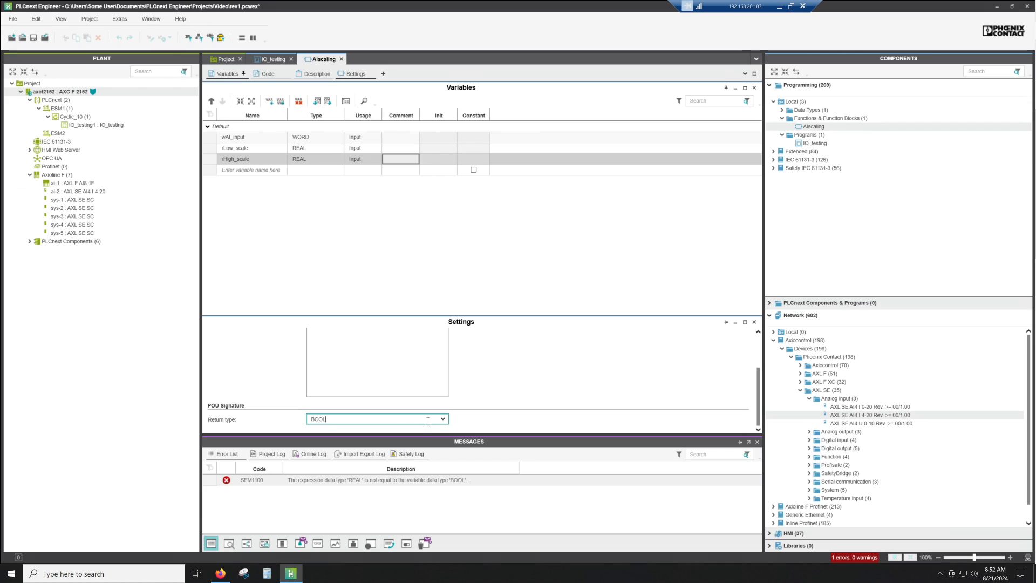
pyautogui.click(441, 419)
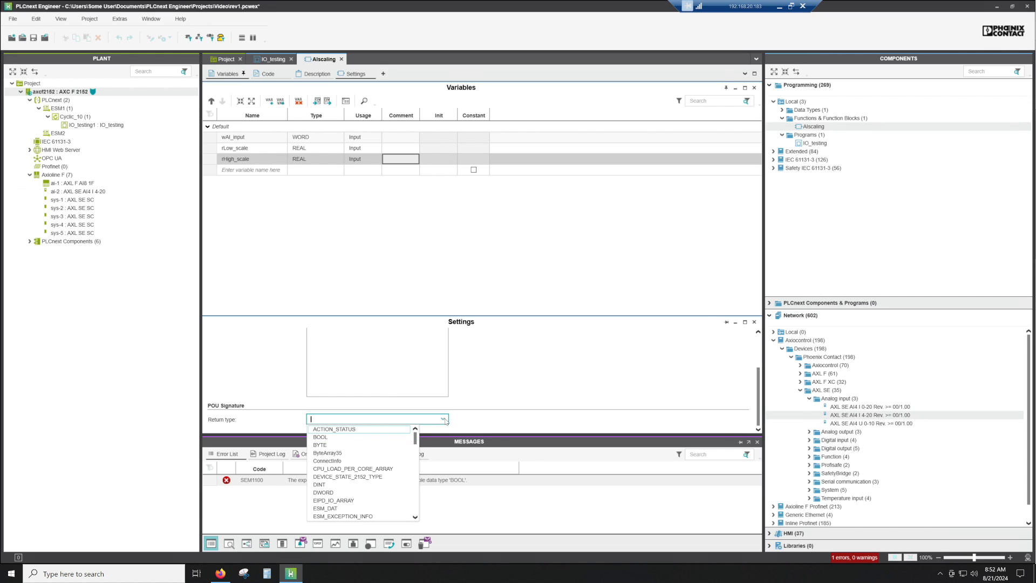
pyautogui.write('REAL')
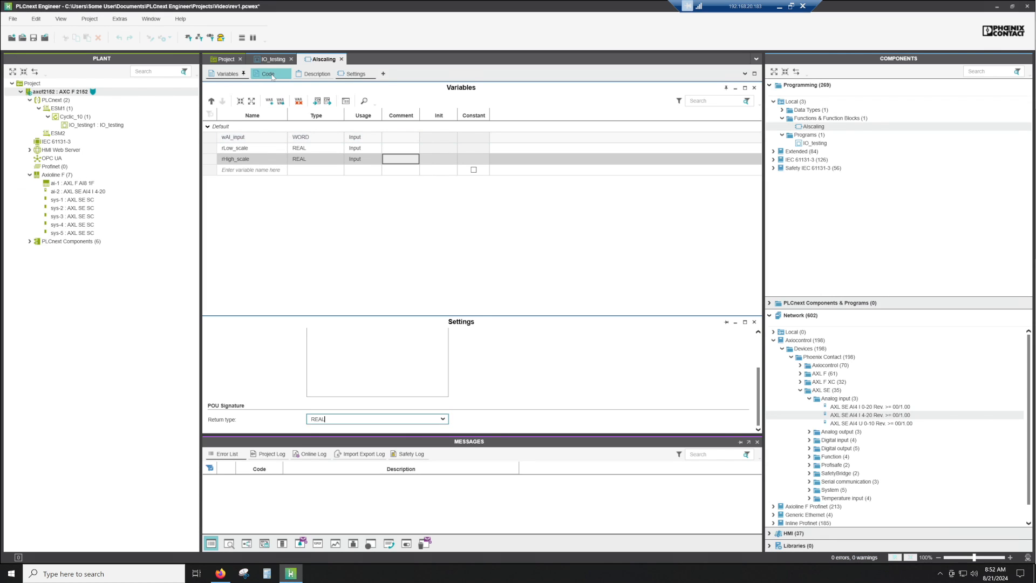
pyautogui.click(268, 74)
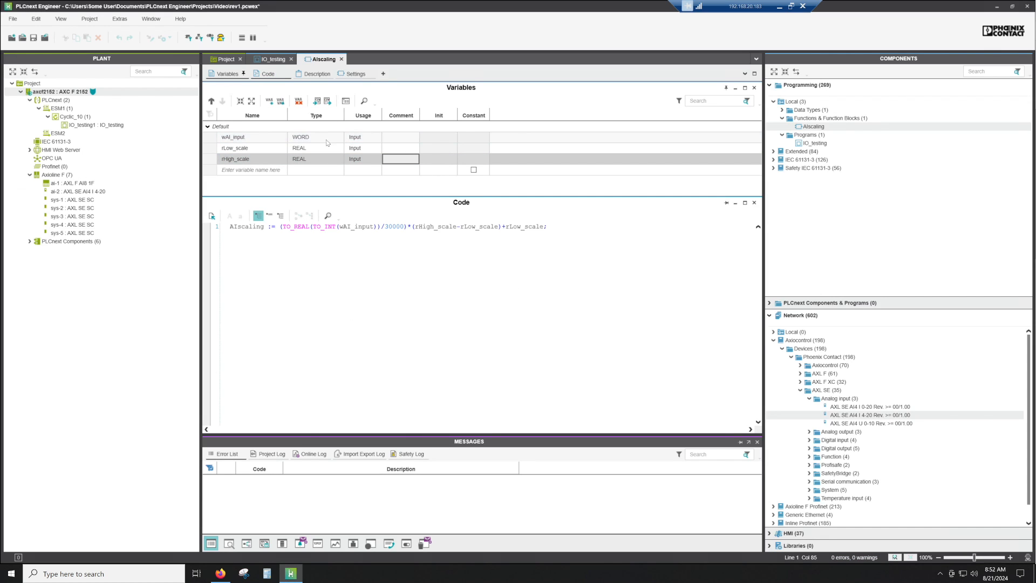
pyautogui.moveTo(359, 74)
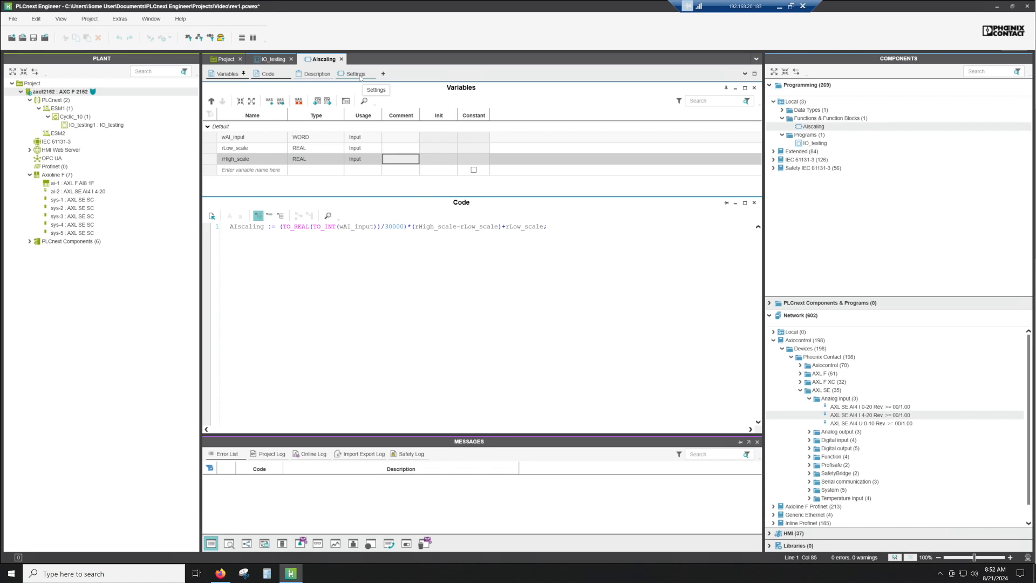
pyautogui.moveTo(474, 309)
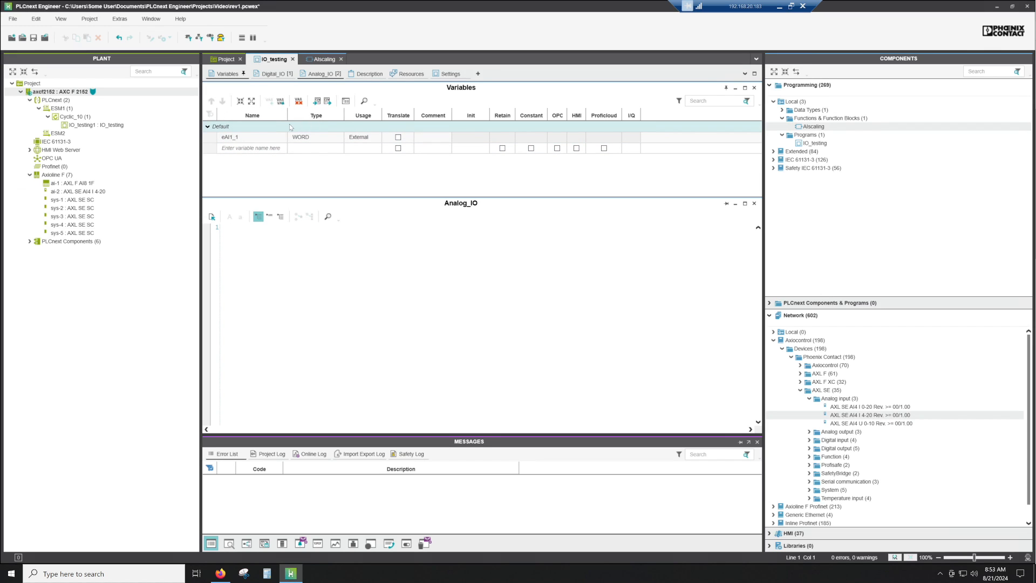
# - Write Test_AI := AIscaling(eAI1_1, 0.0, 10.0); in Analog_IO and declare Test_AI as local
pyautogui.click(70, 182)
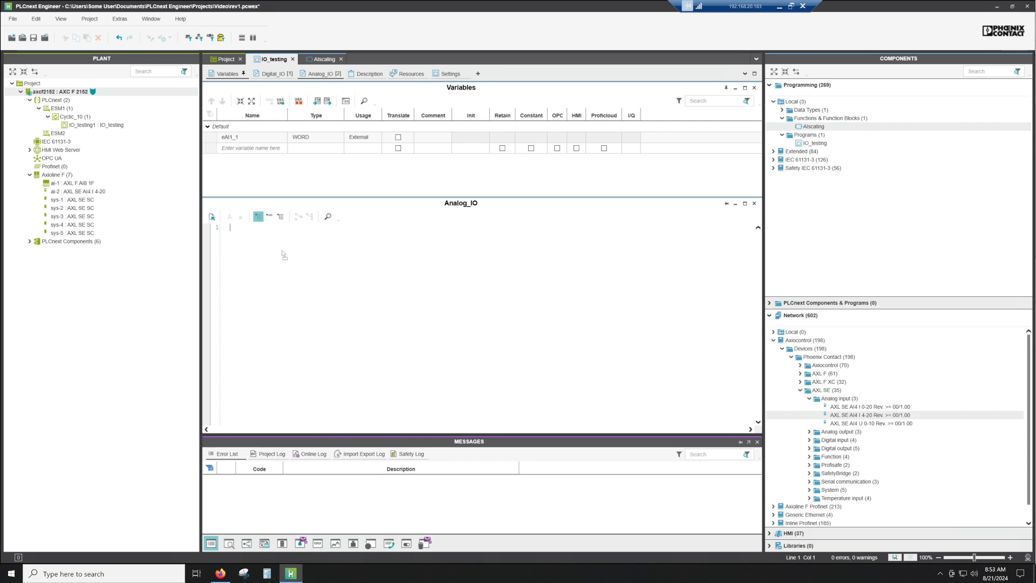
pyautogui.write('REAL := AIscaling(WORD (* wAI_input *), REAL (* rLow_scale *), REAL (* rHigh_scale *));')
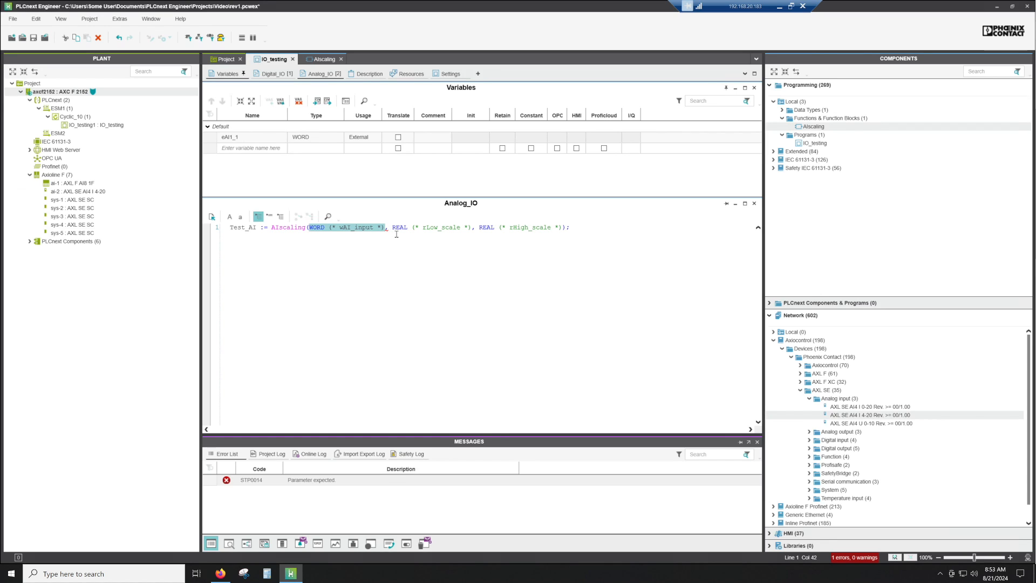
pyautogui.write('eAI1_1')
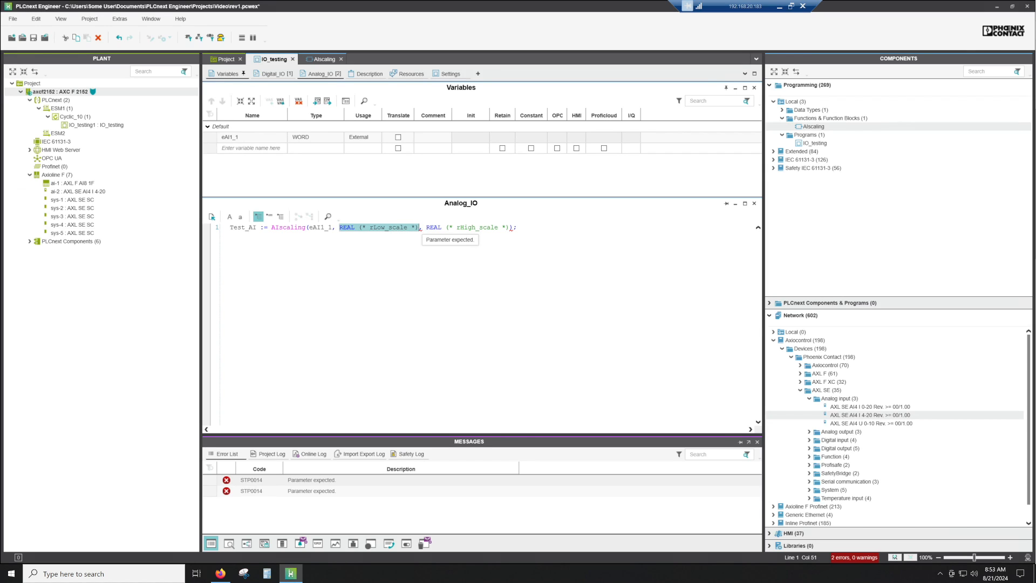
pyautogui.write('0.0')
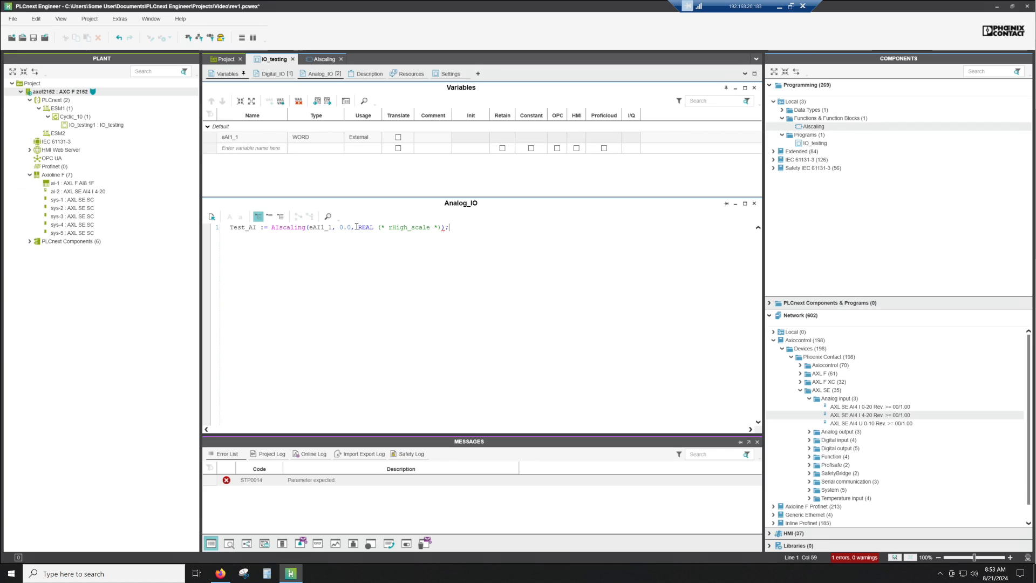
pyautogui.moveTo(356, 227); pyautogui.dragTo(439, 228)
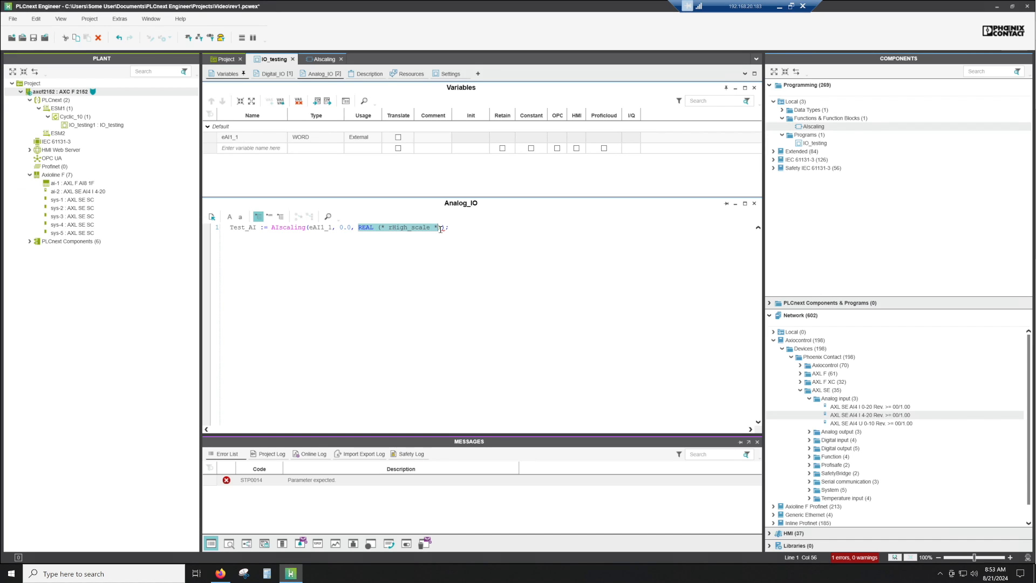
pyautogui.write('10.0')
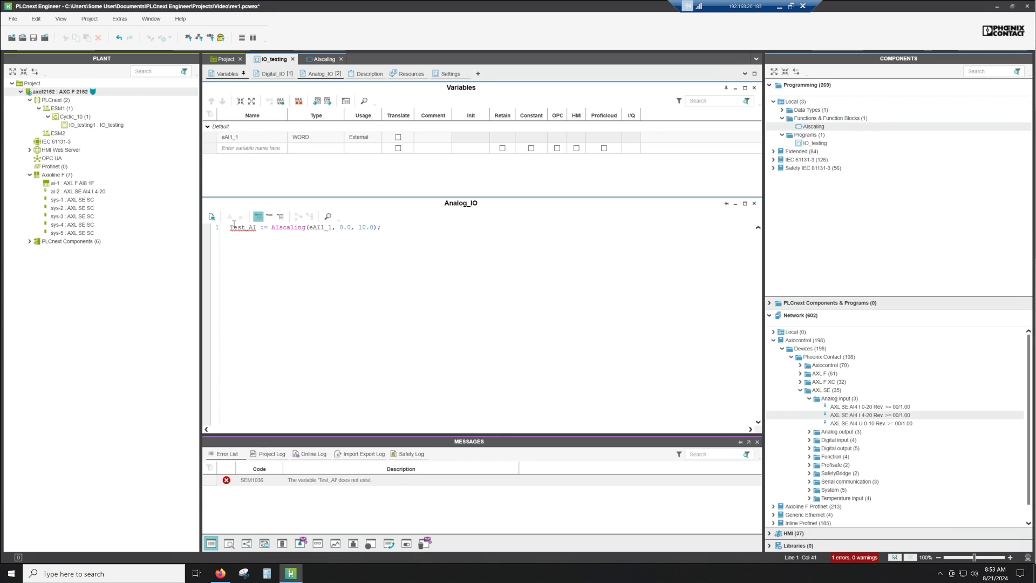
pyautogui.rightClick(243, 227)
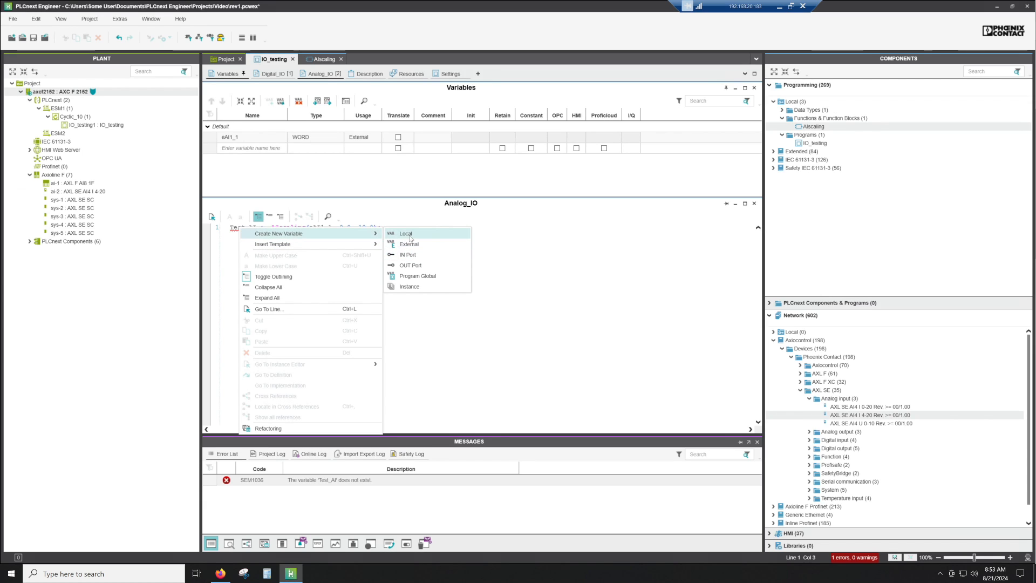
pyautogui.click(405, 234)
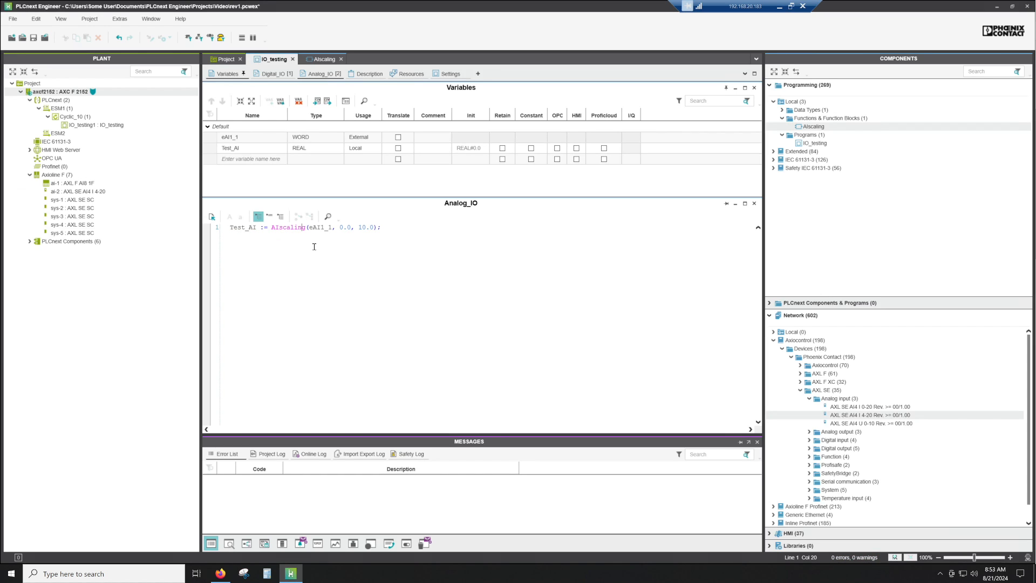
pyautogui.moveTo(352, 247)
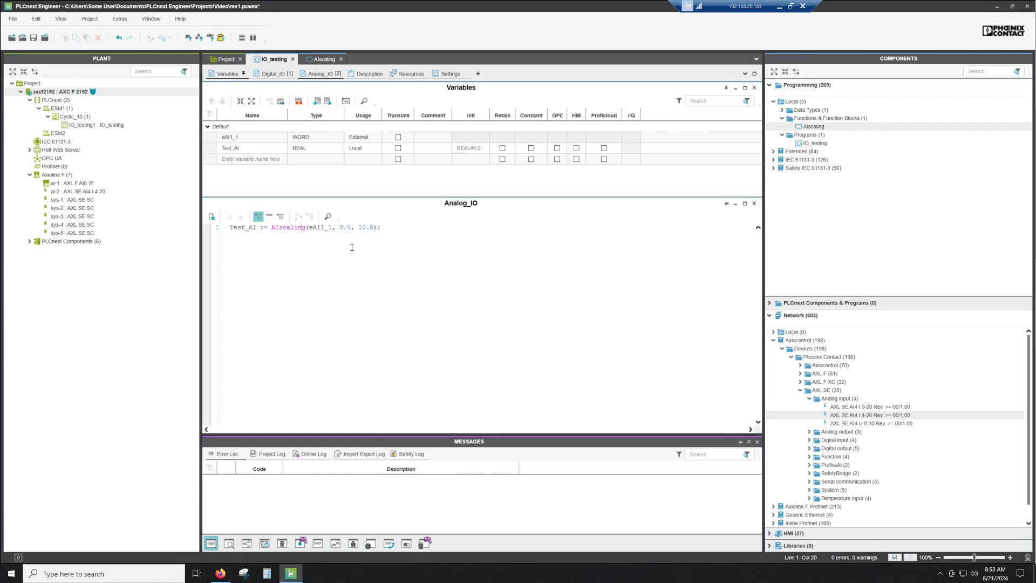
# - Use Write and Start Project on the axcf2152 AXC F 2152 controller
pyautogui.rightClick(54, 92)
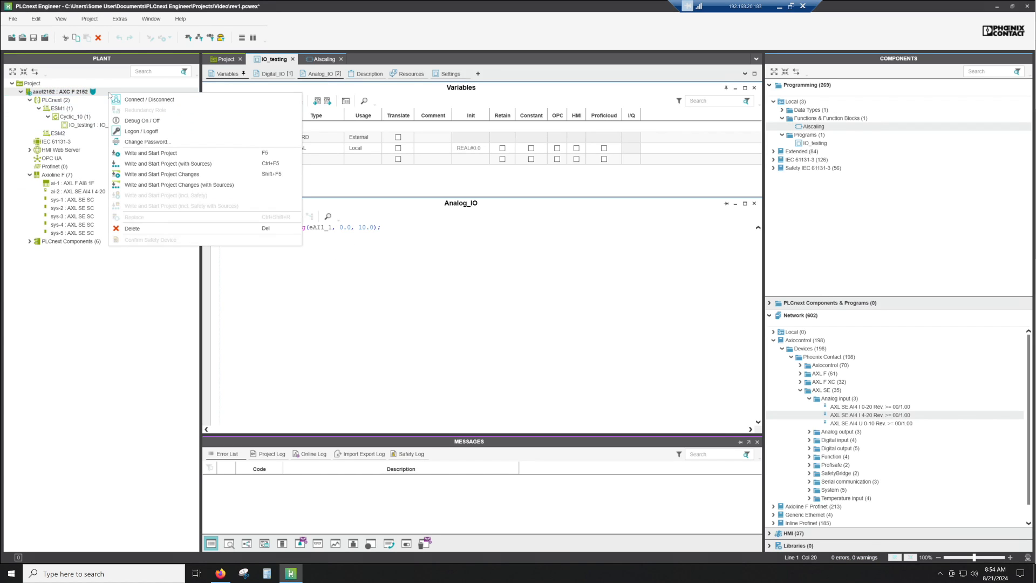
pyautogui.moveTo(171, 155)
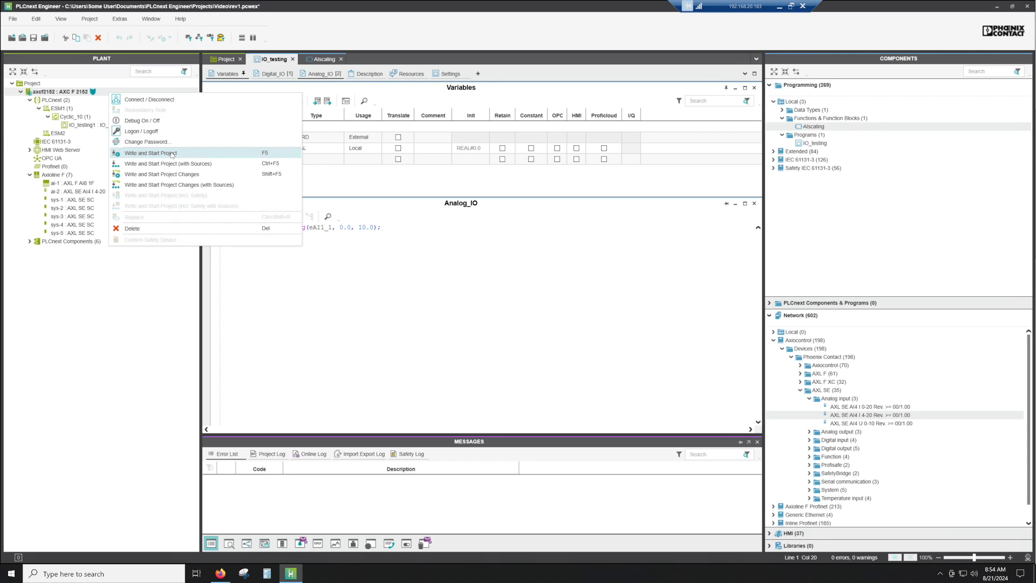
pyautogui.click(151, 153)
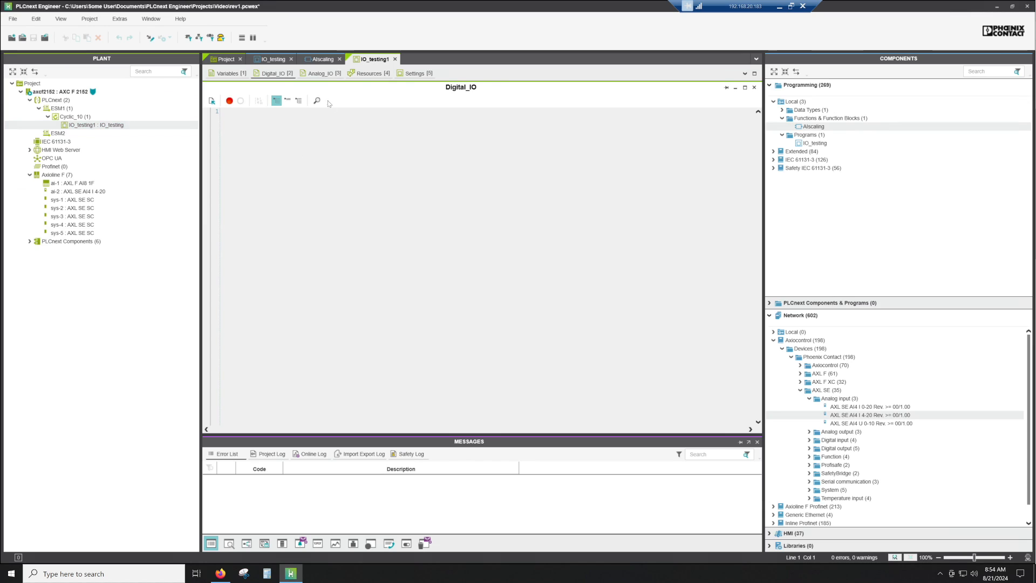
# - Open the instance's Analog_IO sheet to see Test_AI reading 6.18 live
pyautogui.click(321, 73)
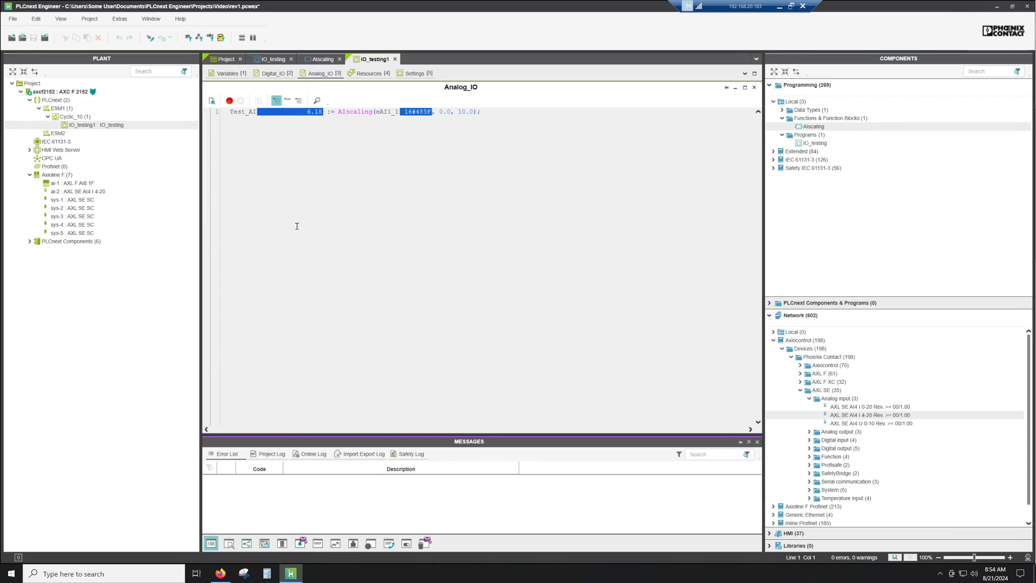